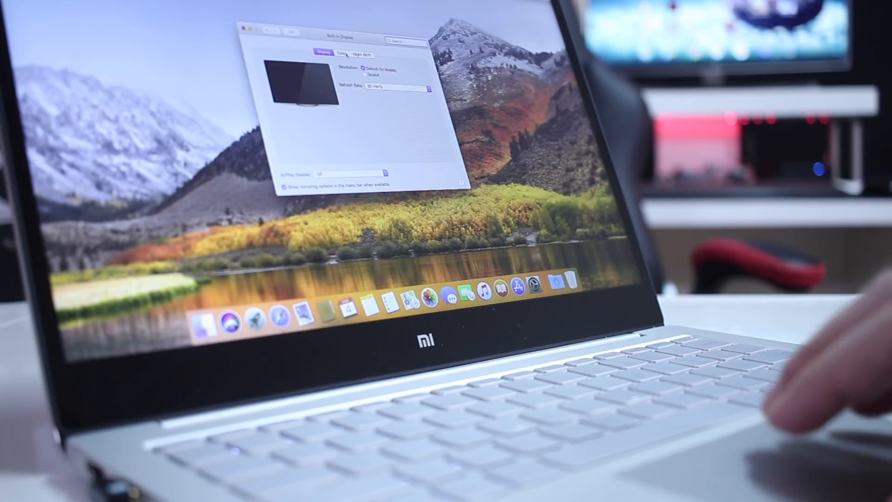
- Switch between Built-in Display's Night Shift and Display tabs, then drag a Night Shift control
left_click(362, 54)
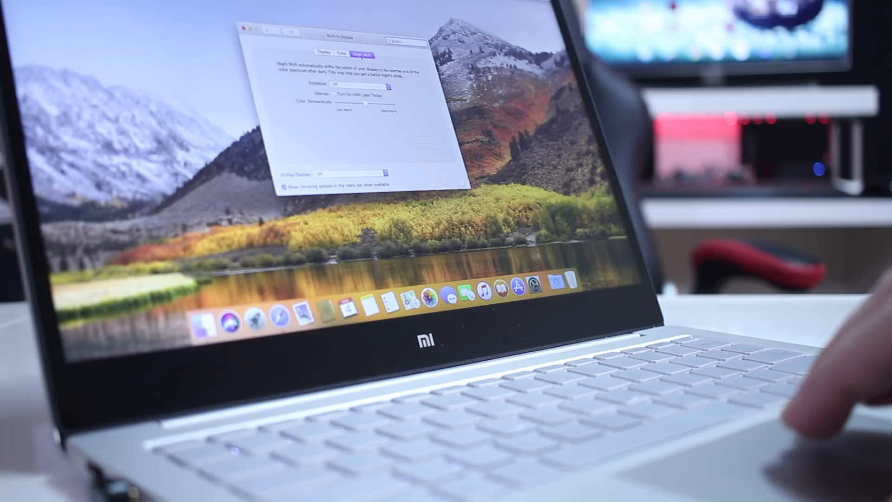
left_click(324, 54)
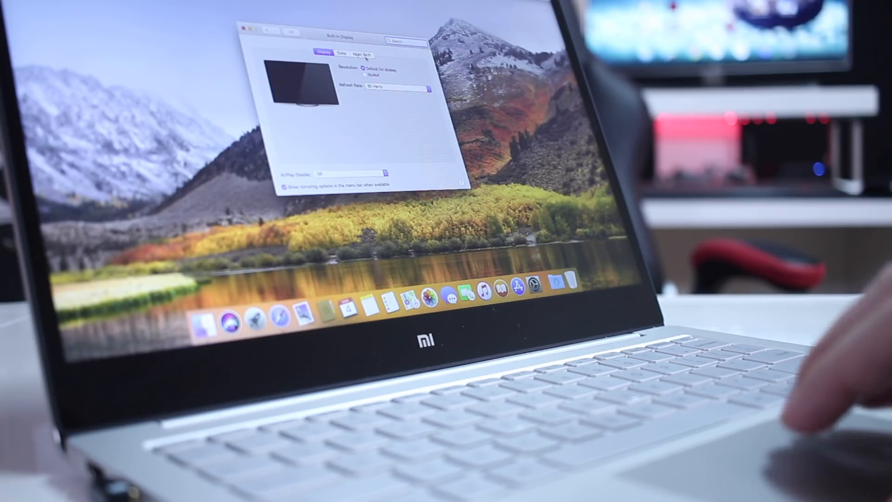
left_click(362, 53)
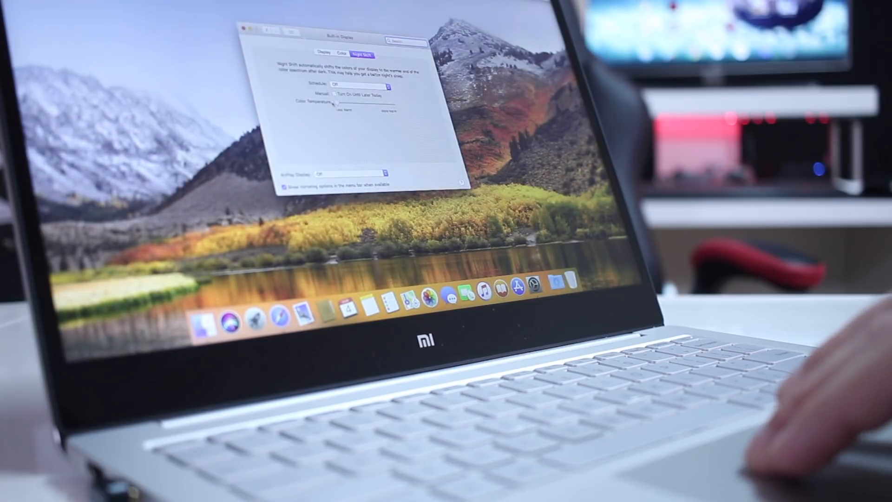
left_click_drag(338, 102, 370, 102)
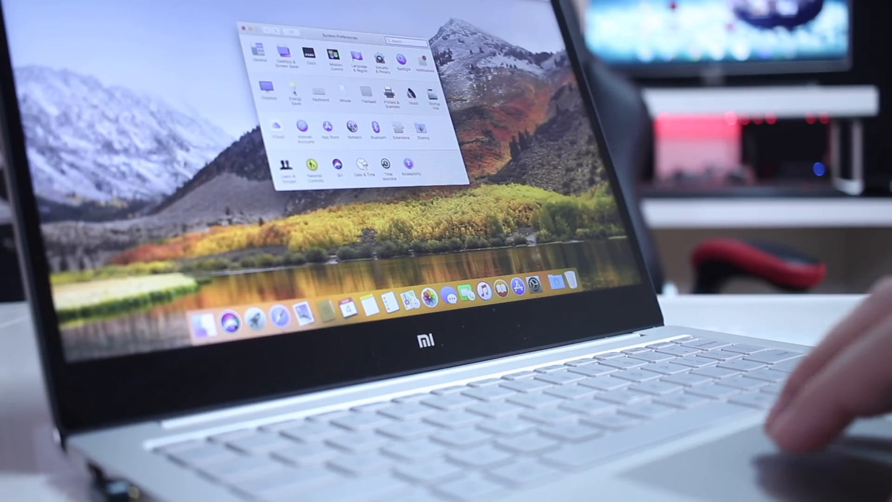
- Open Displays to view the LG Ultra HD monitor's settings, scaled to 1080p
left_click(242, 28)
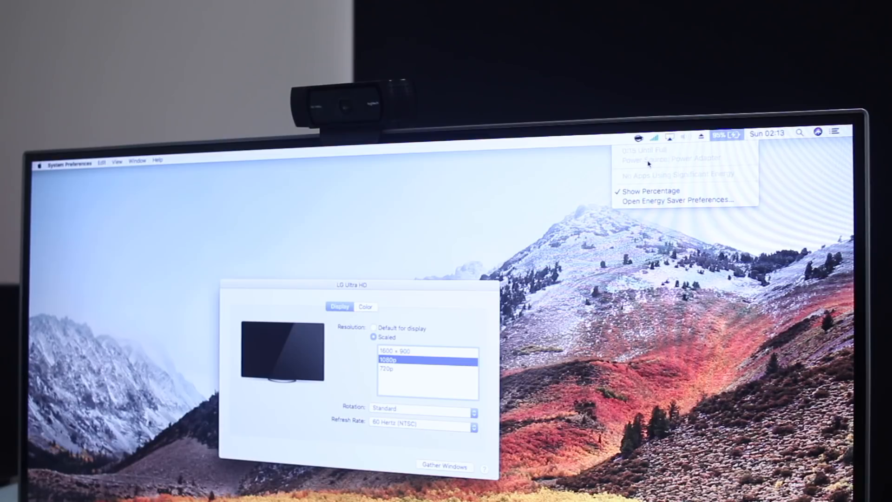
mouse_move(720, 168)
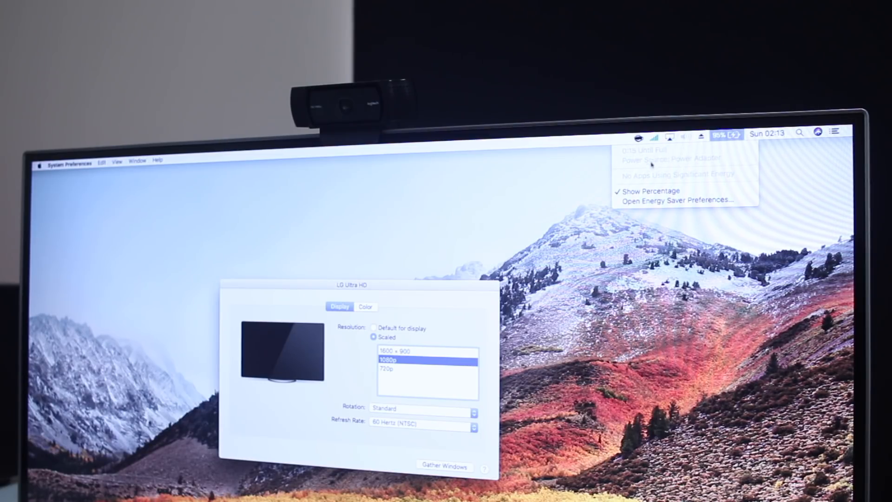
mouse_move(649, 173)
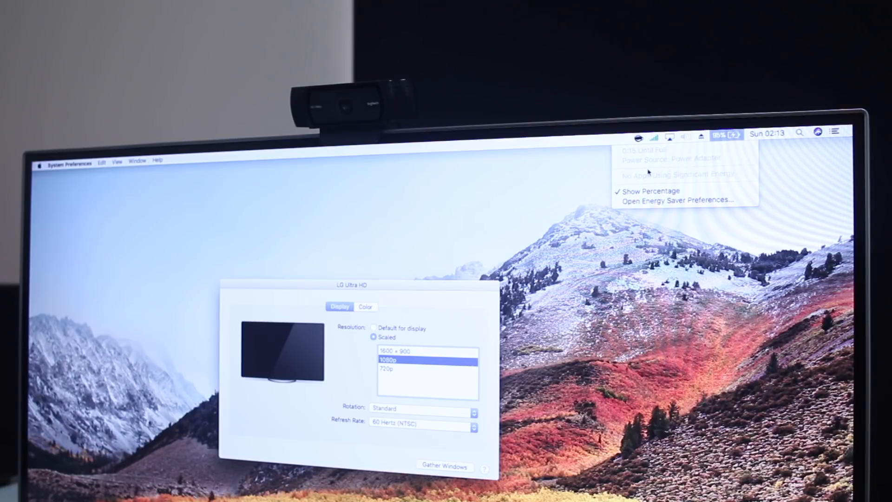